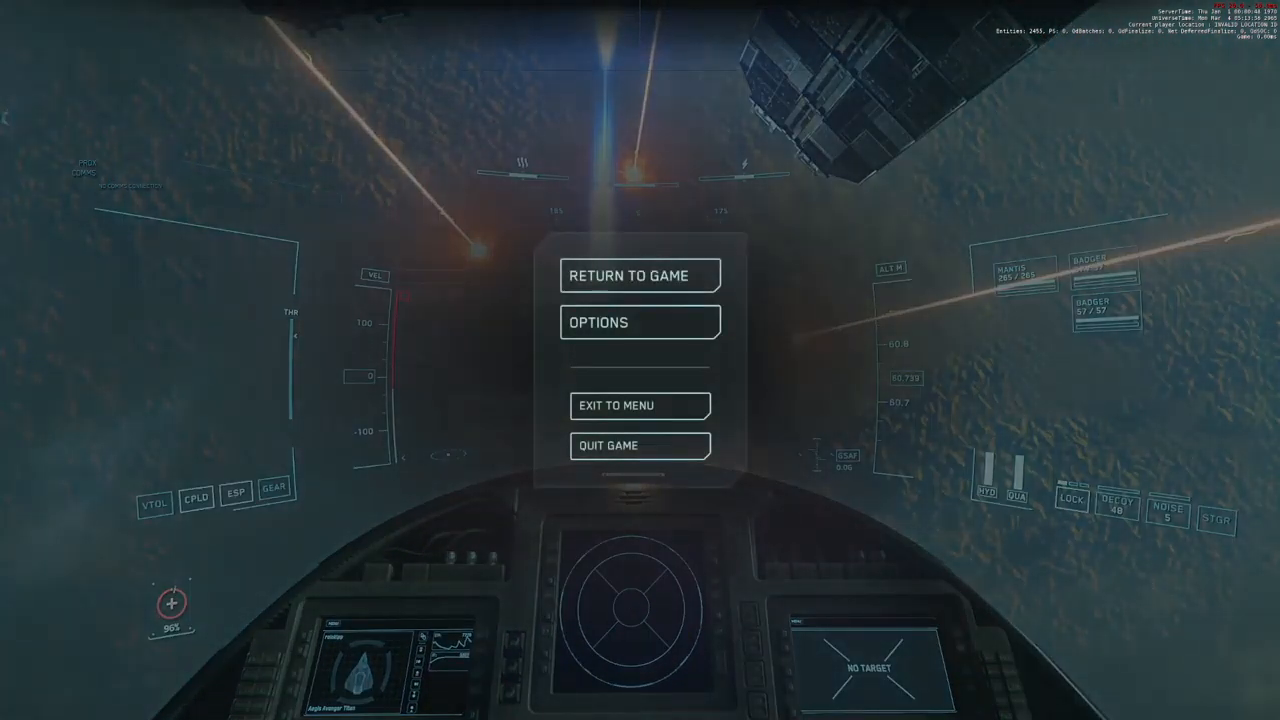
# Enter the game Options from the pause menu to reach the keybinding settings
pyautogui.click(638, 322)
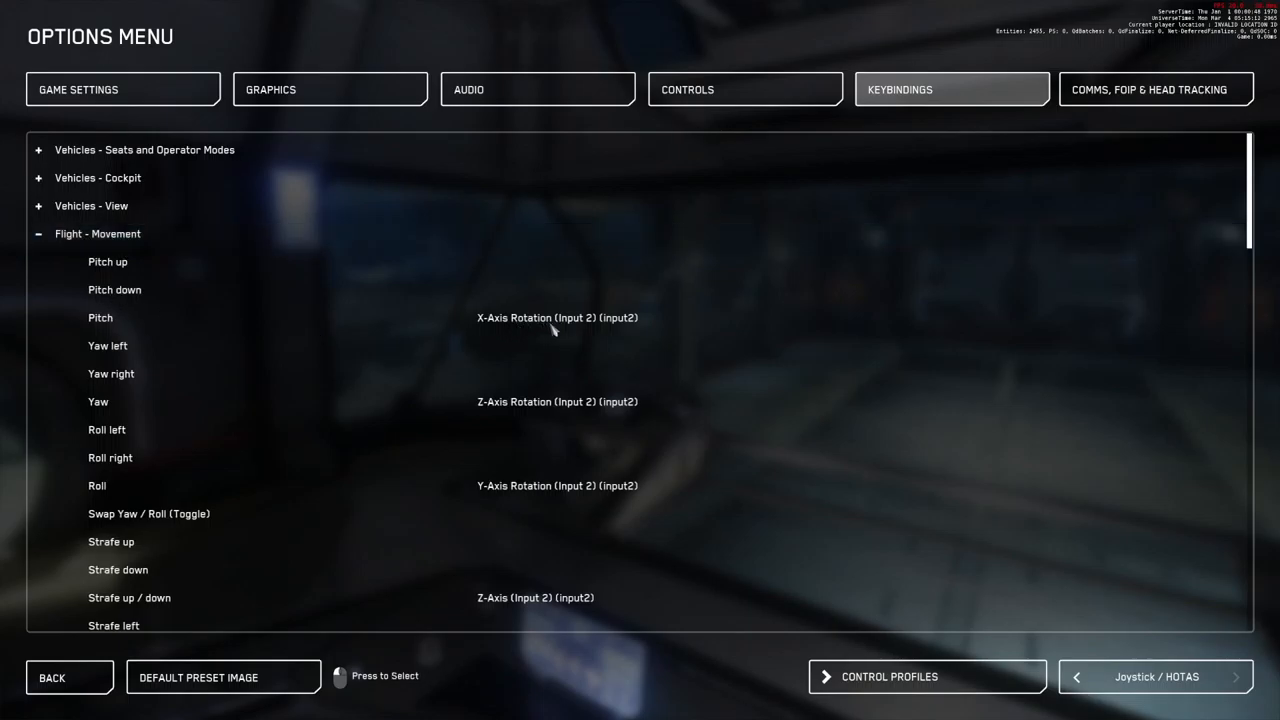
pyautogui.moveTo(546, 324)
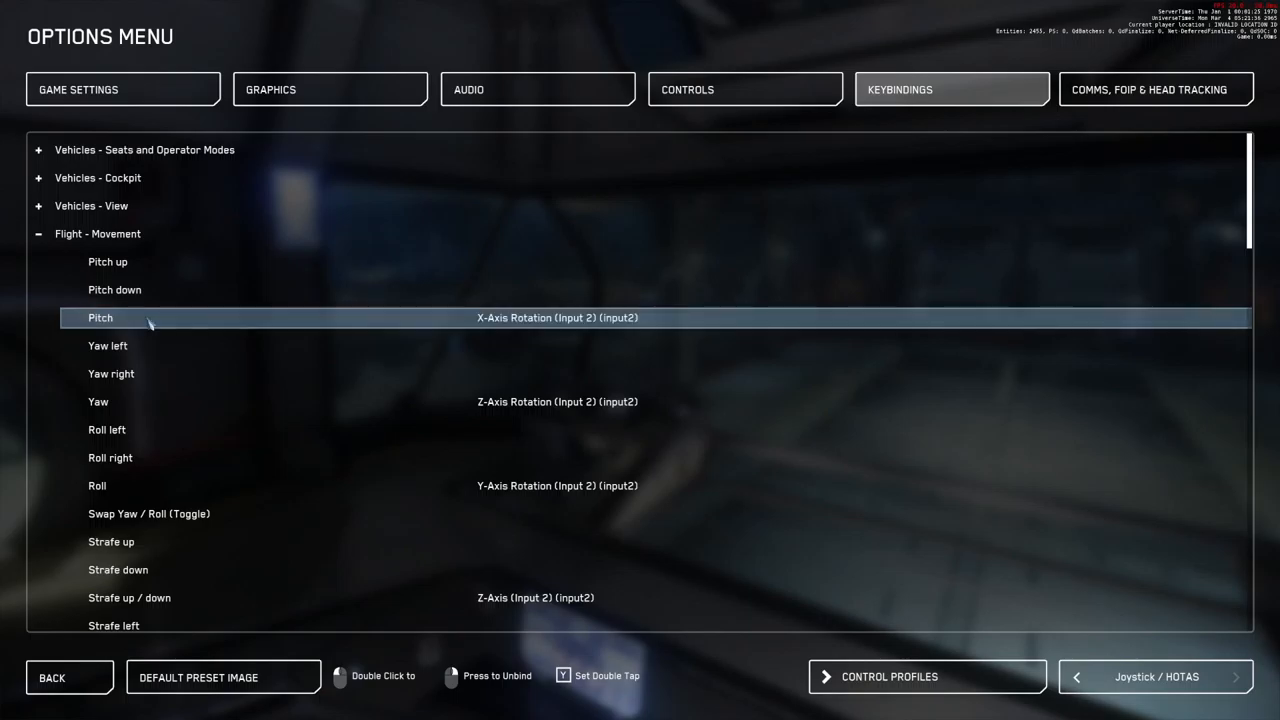
pyautogui.moveTo(532, 336)
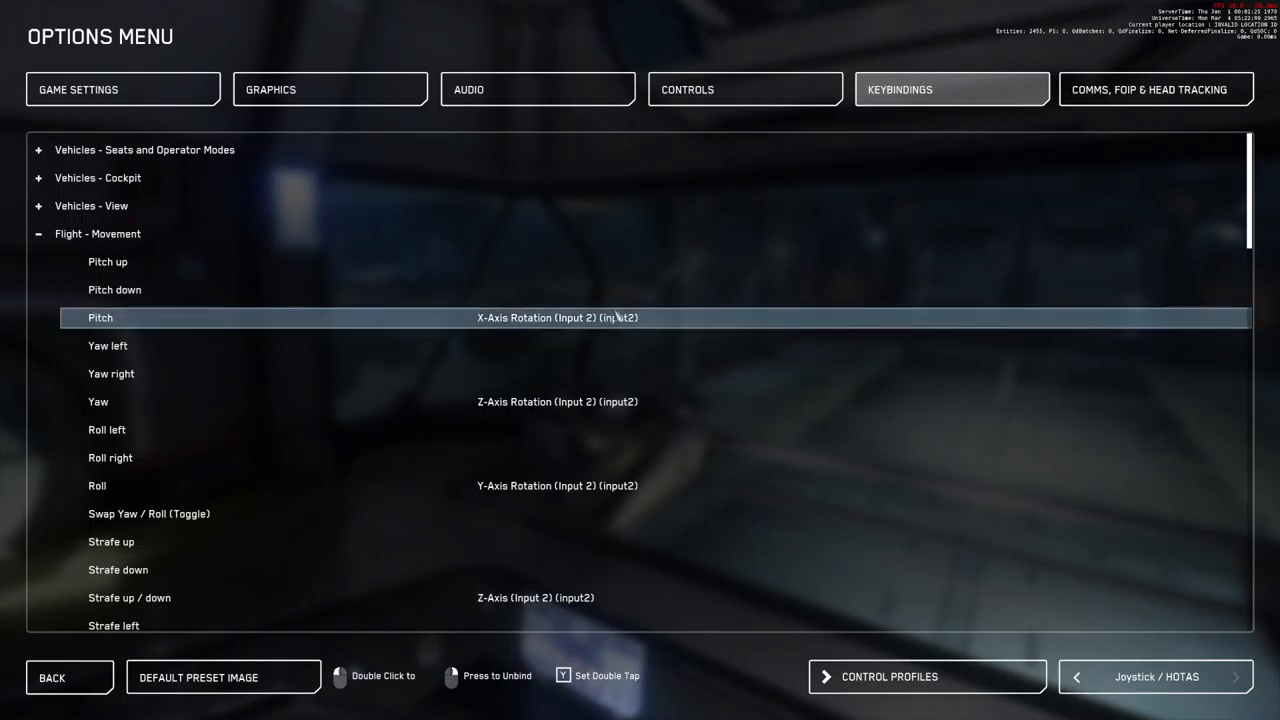
# Scroll Flight - Movement to the Speed Limiter bindings (Buttons 40, 37, 42) and on to Flight - Docking
pyautogui.scroll(-3)
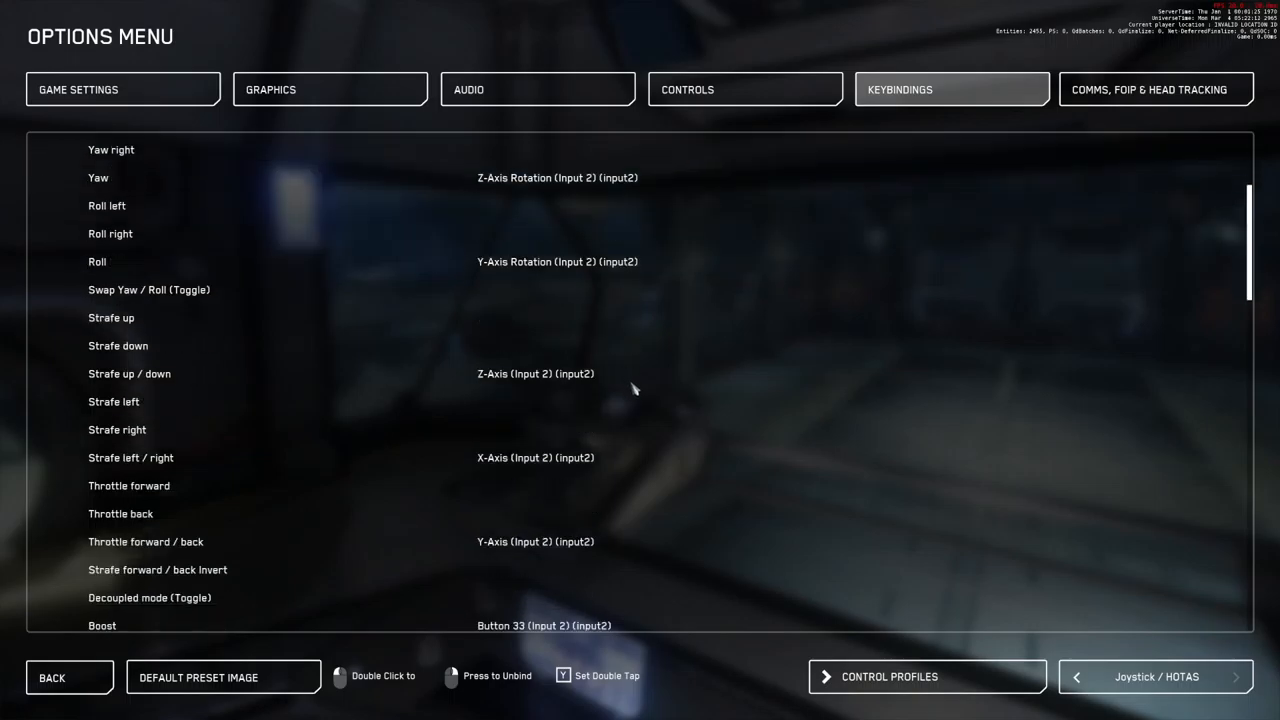
pyautogui.scroll(-3)
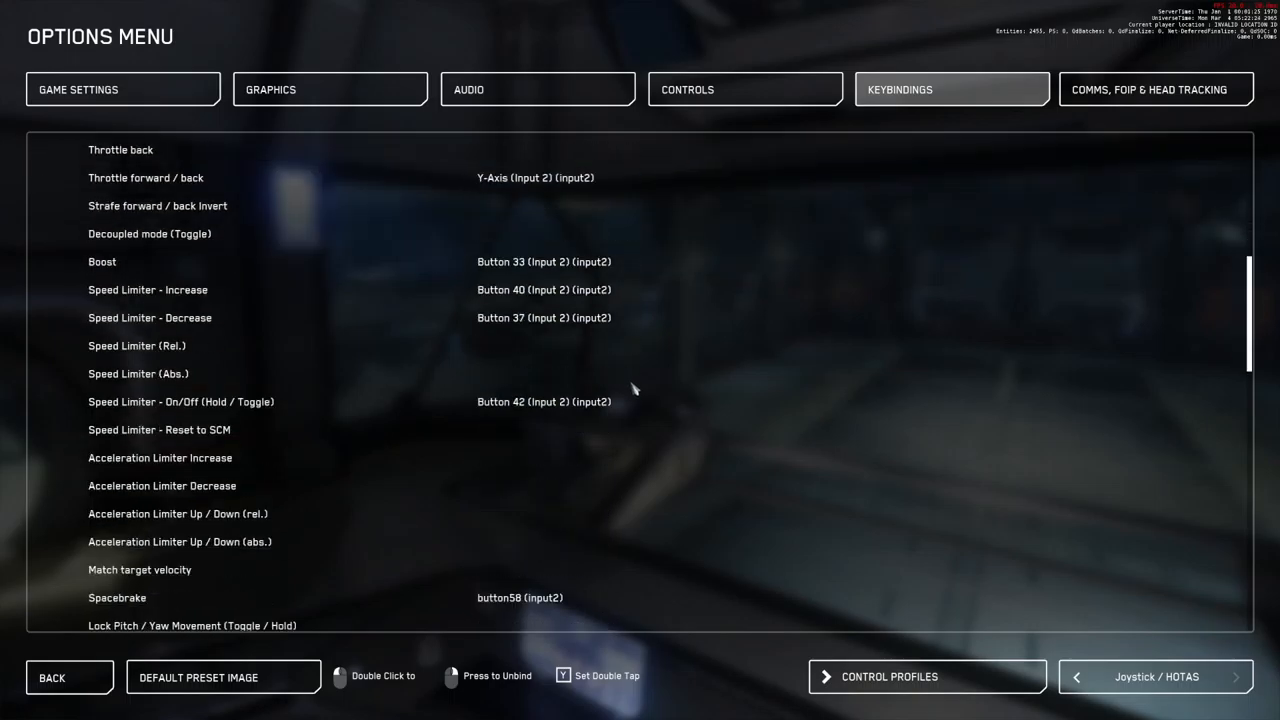
pyautogui.scroll(-3)
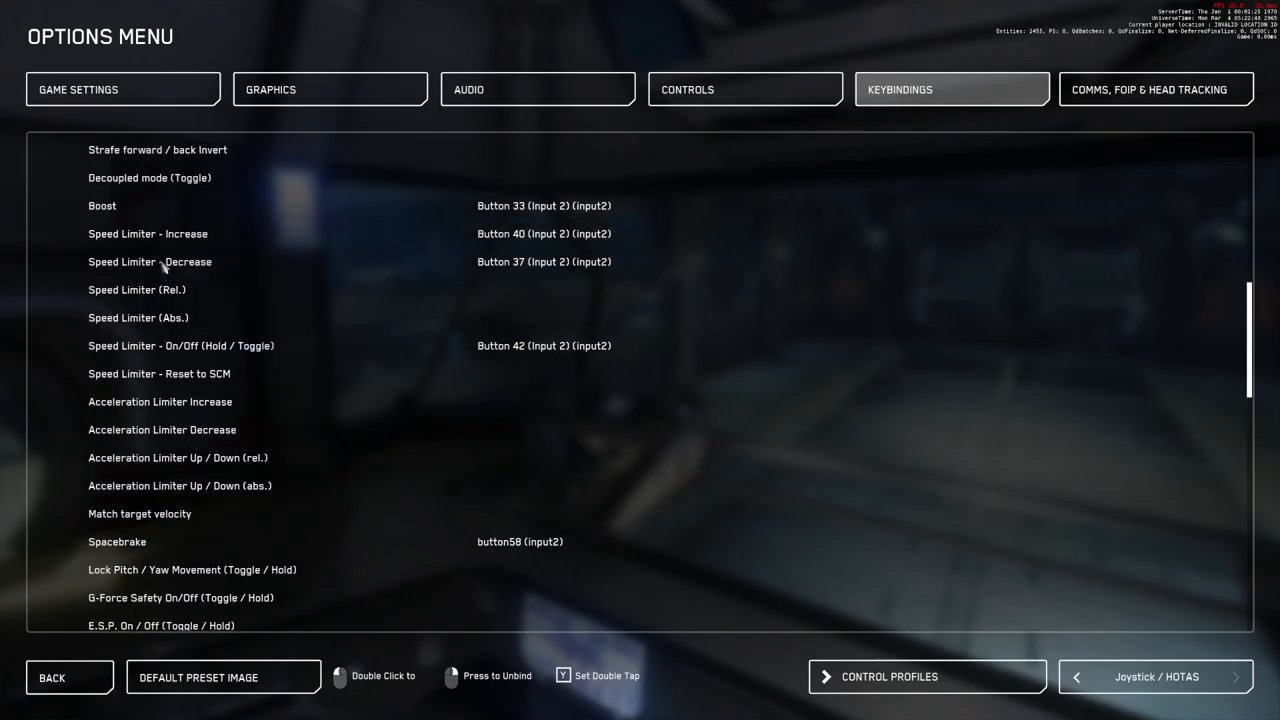
pyautogui.moveTo(524, 278)
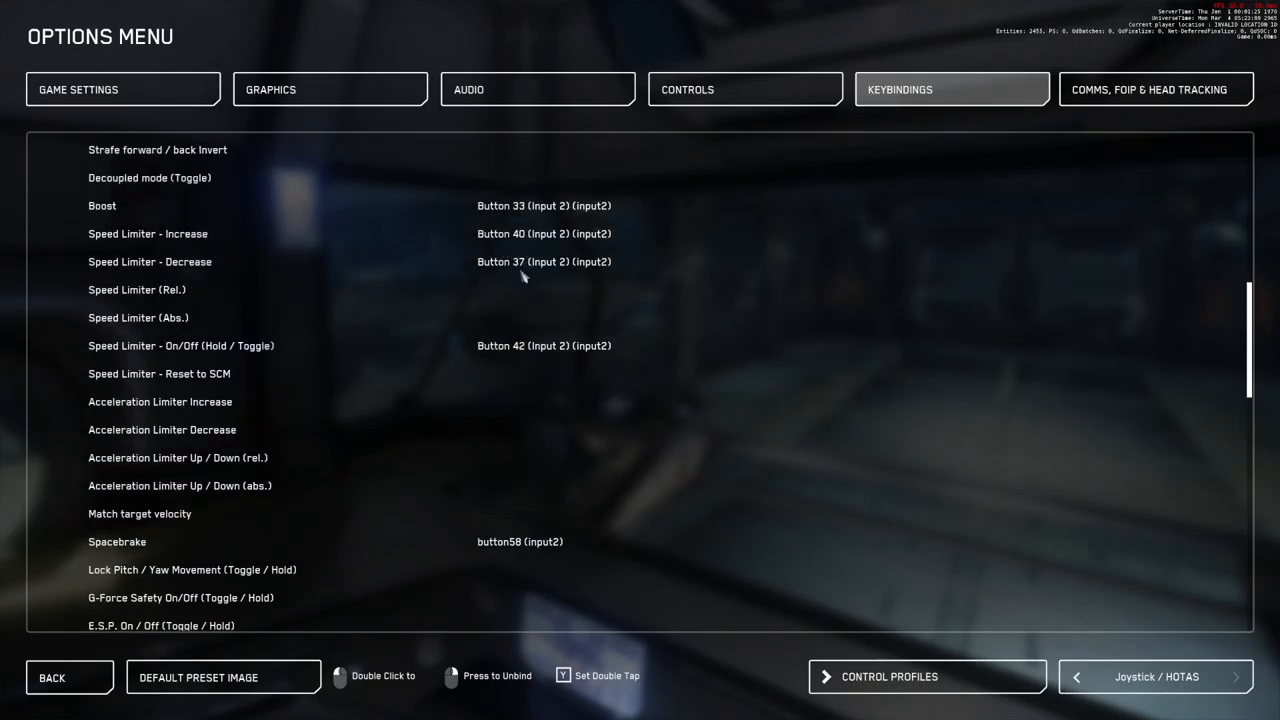
pyautogui.moveTo(536, 350)
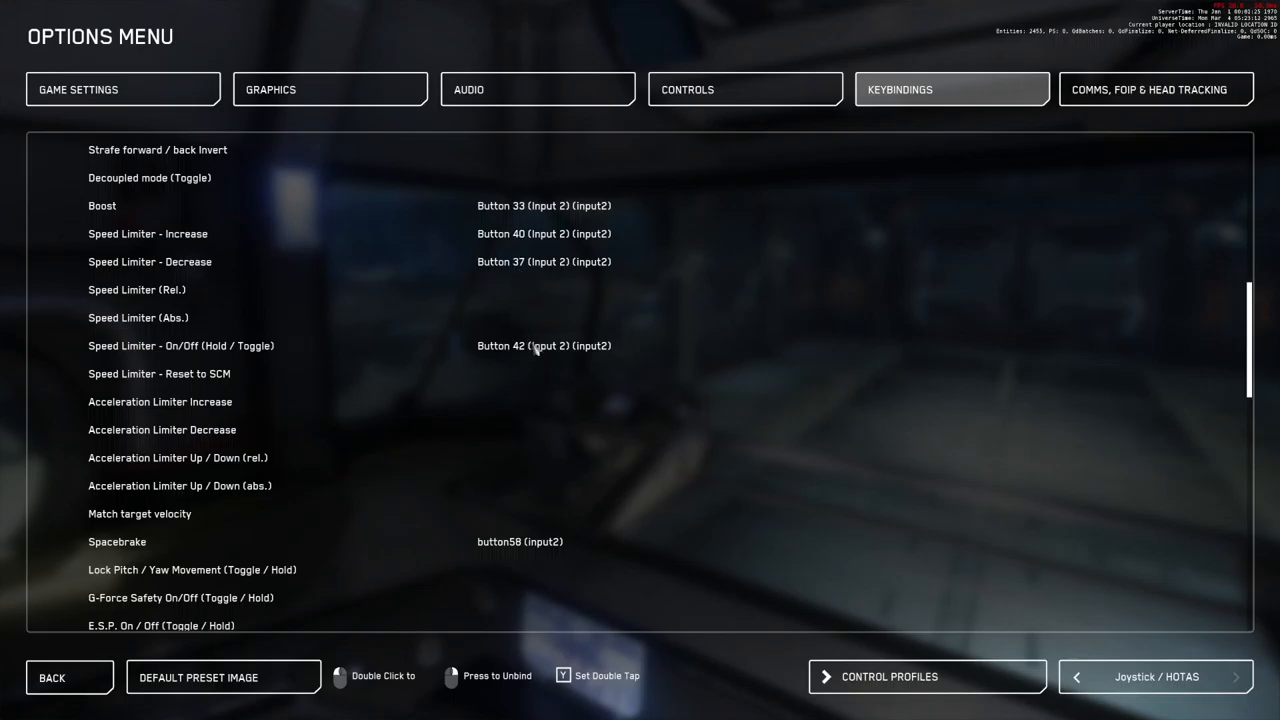
pyautogui.moveTo(504, 238)
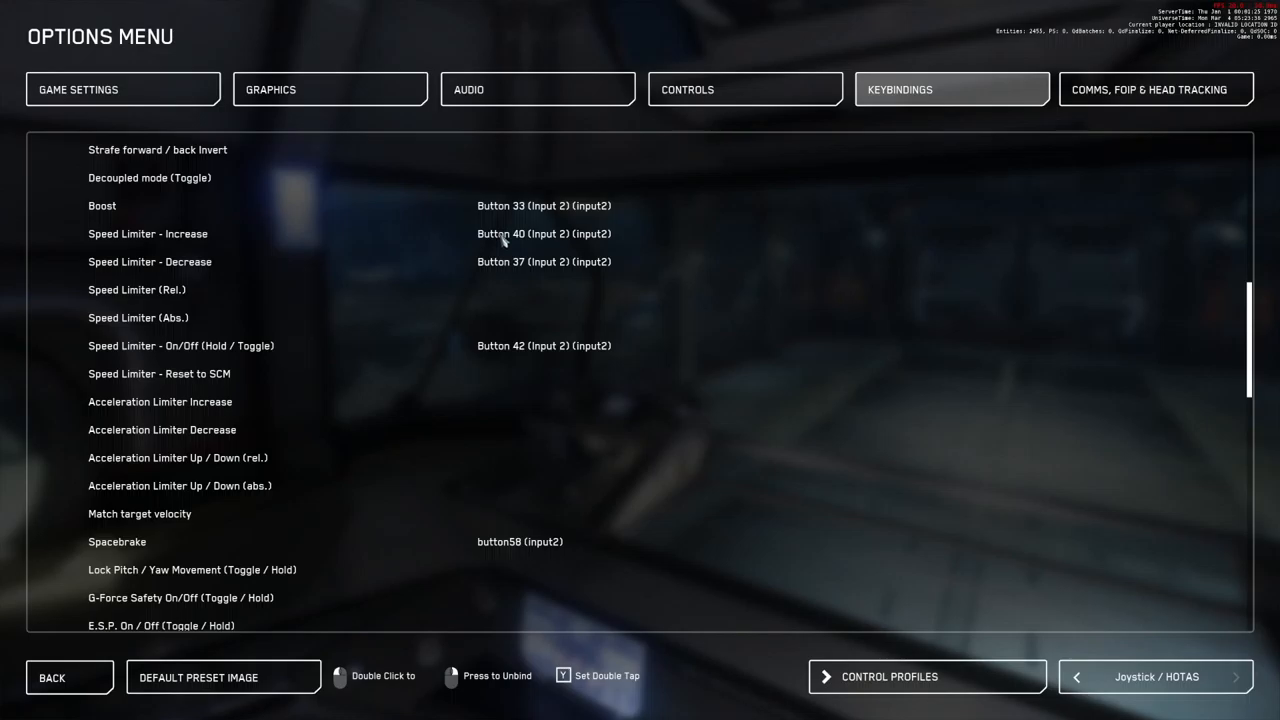
pyautogui.moveTo(476, 364)
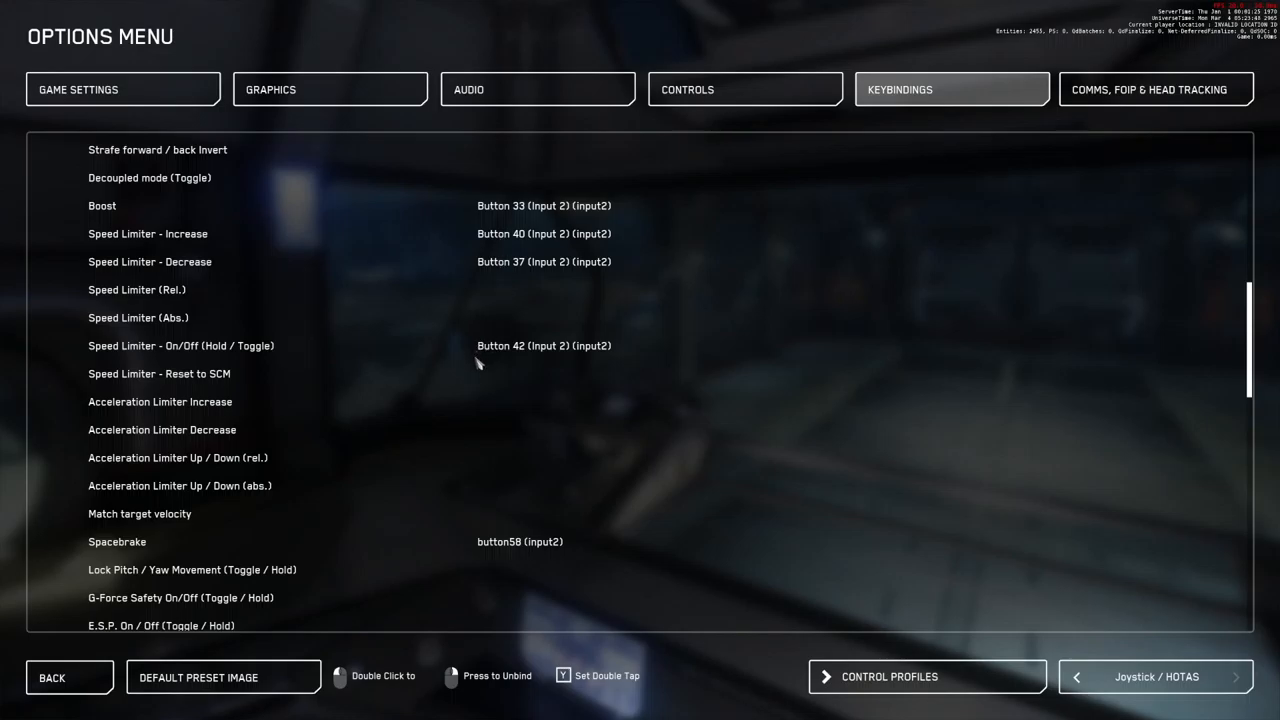
pyautogui.scroll(-3)
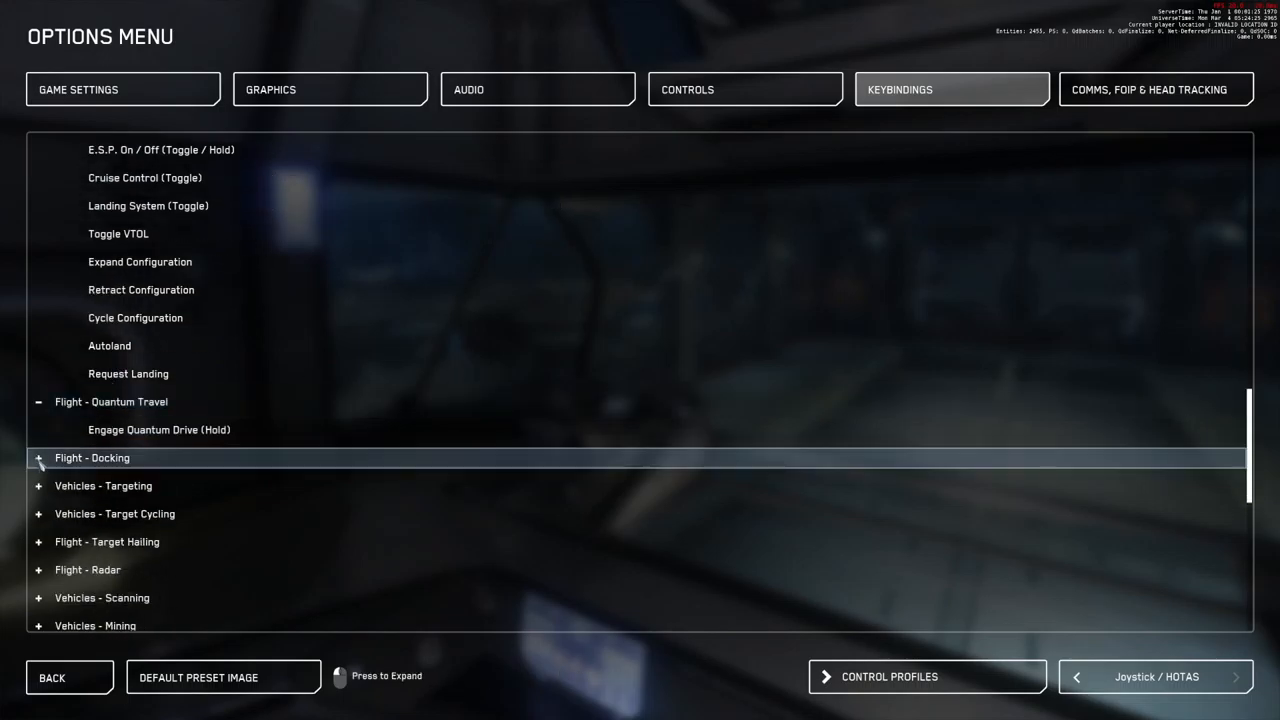
# Expand the Flight - Docking category to reveal docking mode, invoke docking and docking camera actions
pyautogui.click(38, 458)
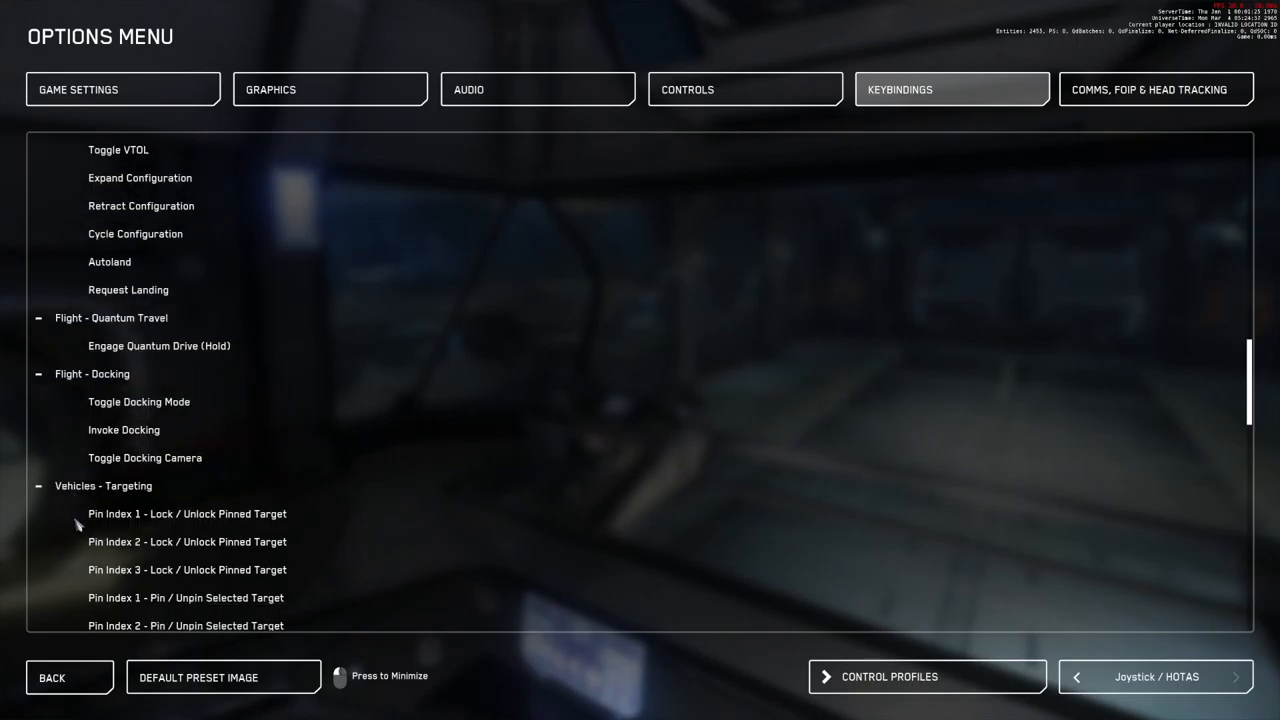
pyautogui.scroll(-3)
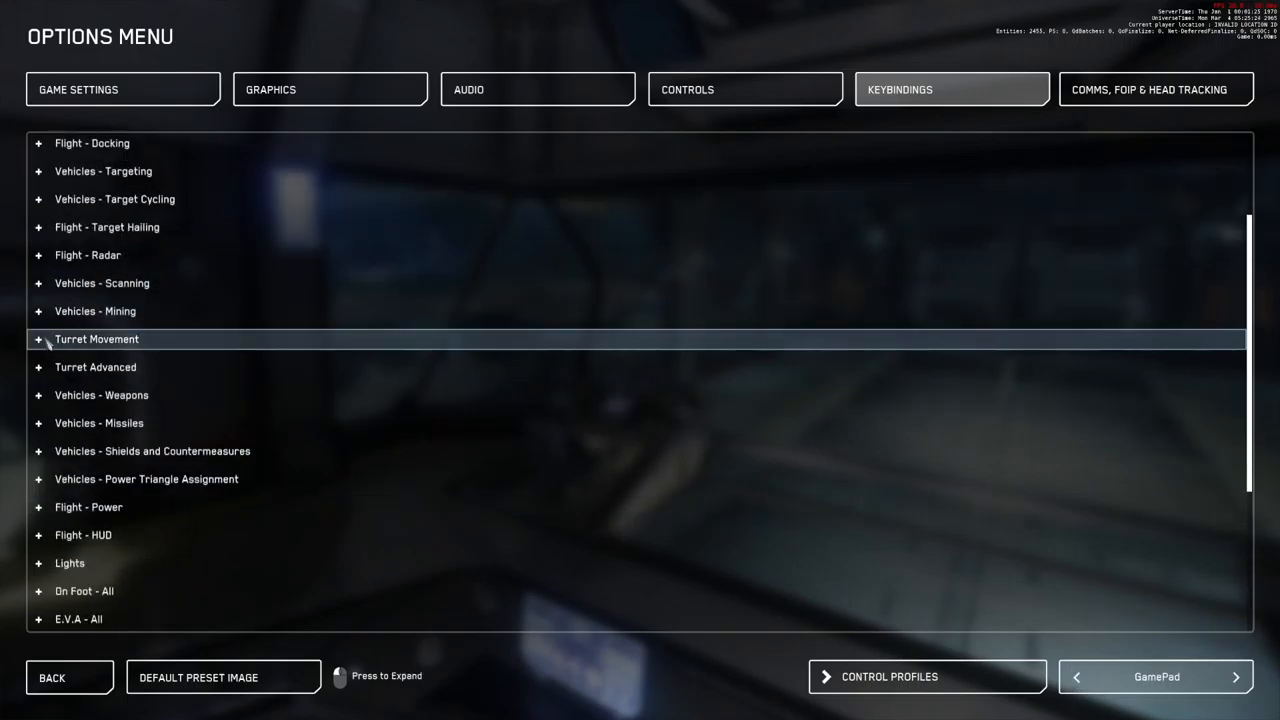
# Expand the GamePad Flight - Movement category and scroll through its thumb-stick pitch and yaw bindings
pyautogui.scroll(3)
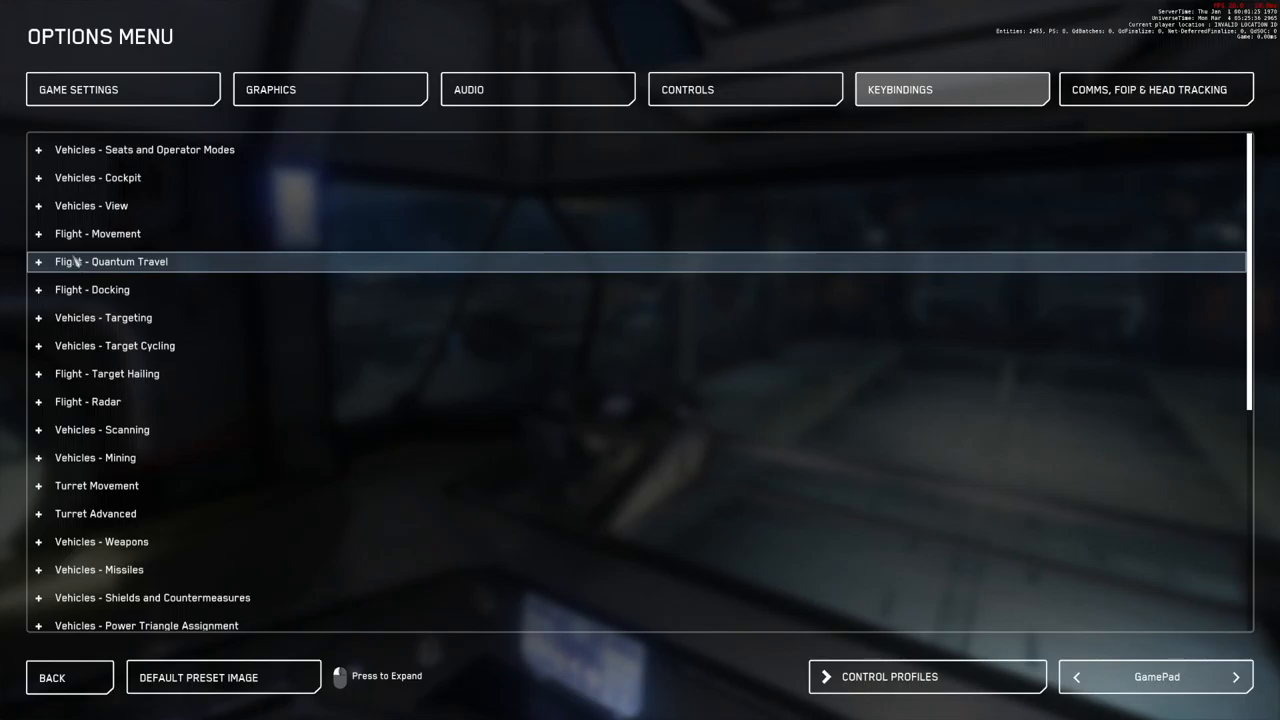
pyautogui.click(96, 232)
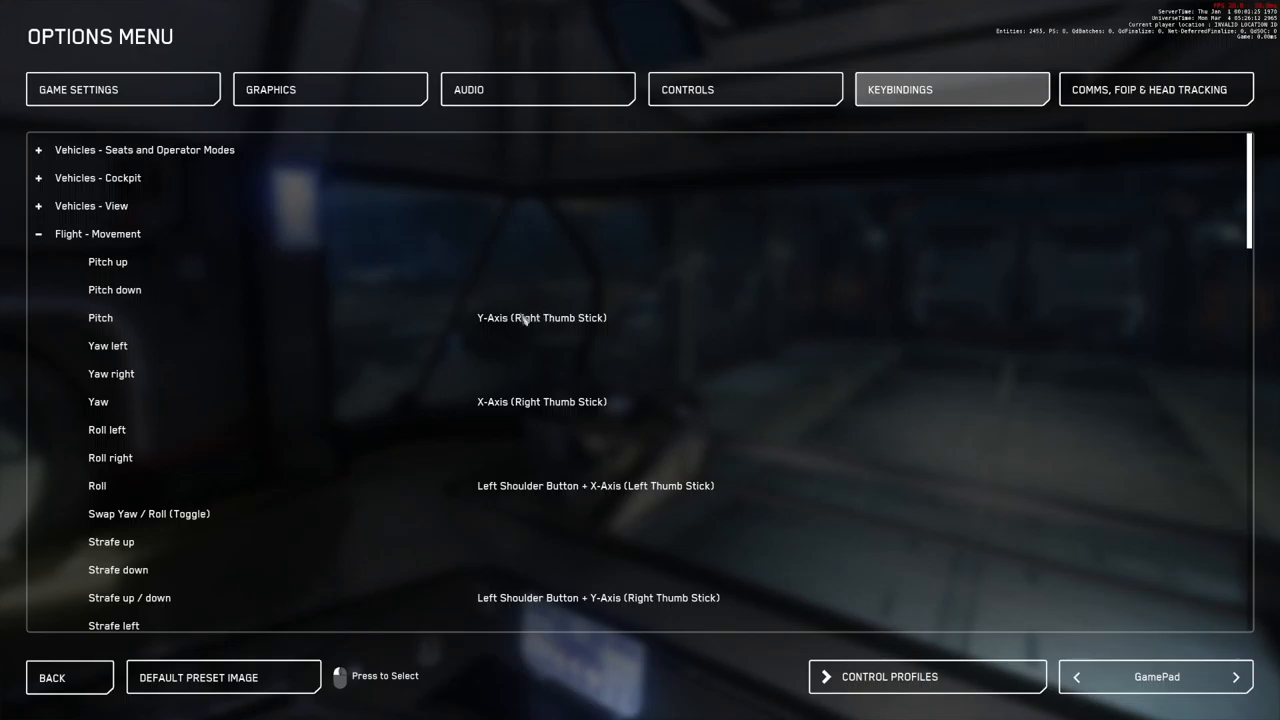
pyautogui.scroll(-3)
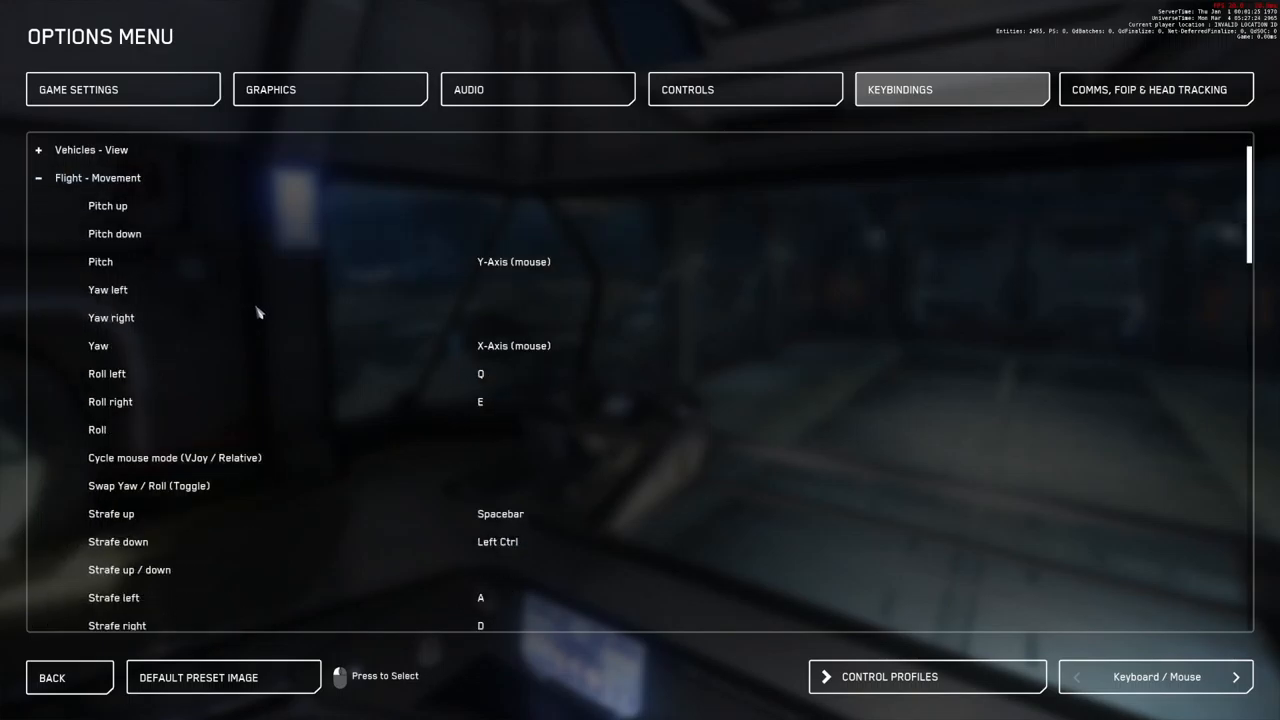
# Scroll the Keyboard / Mouse Flight - Movement list down to the Speed Limiter and Mouse Wheel entries
pyautogui.scroll(-3)
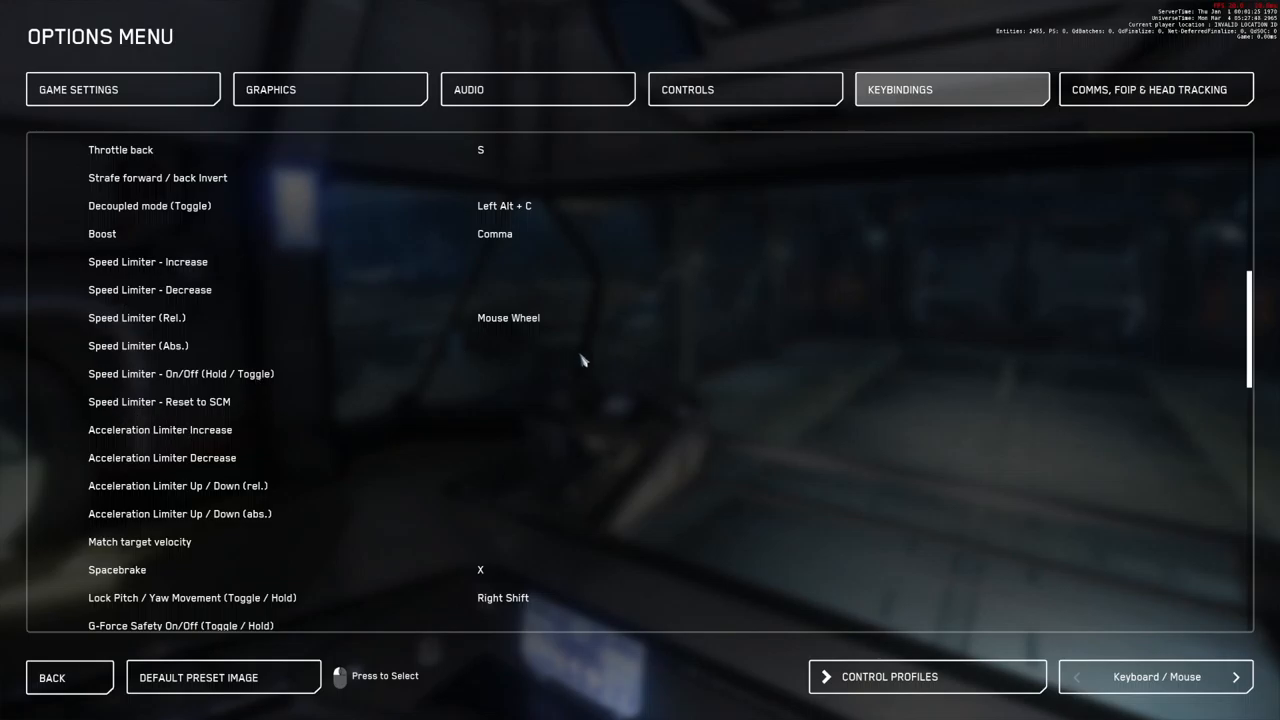
pyautogui.moveTo(536, 338)
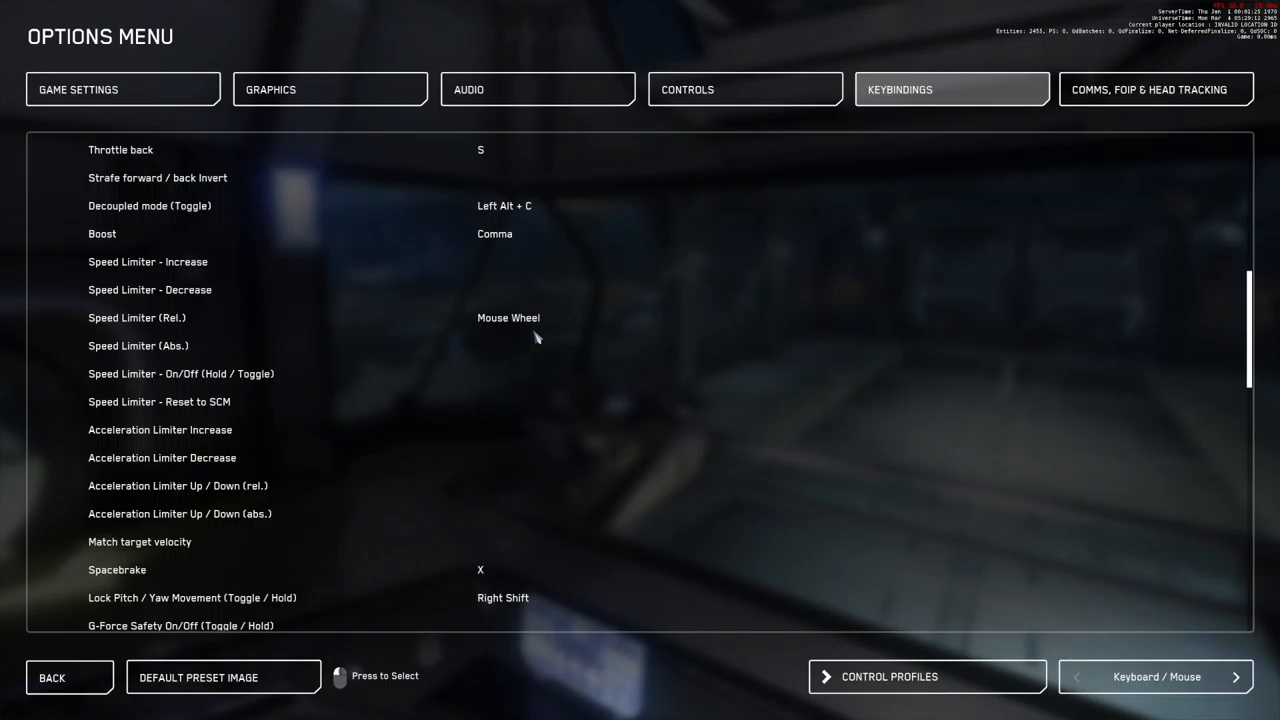
pyautogui.moveTo(504, 382)
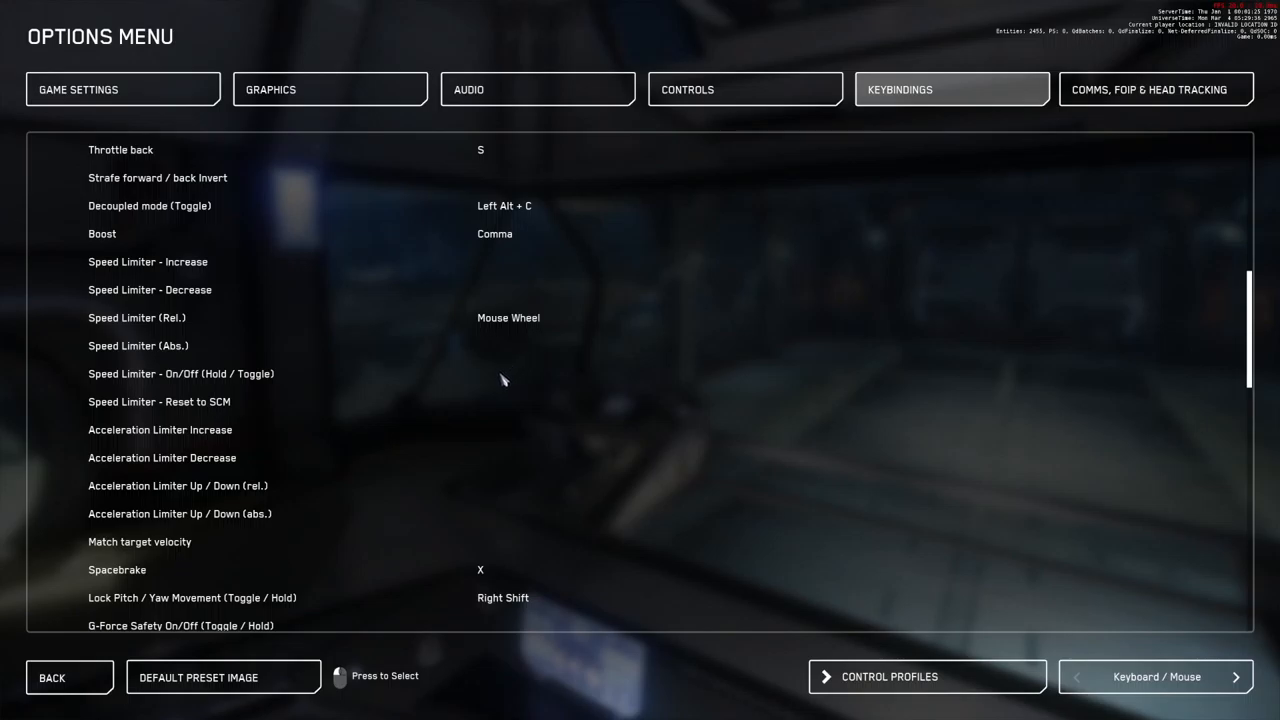
pyautogui.moveTo(528, 378)
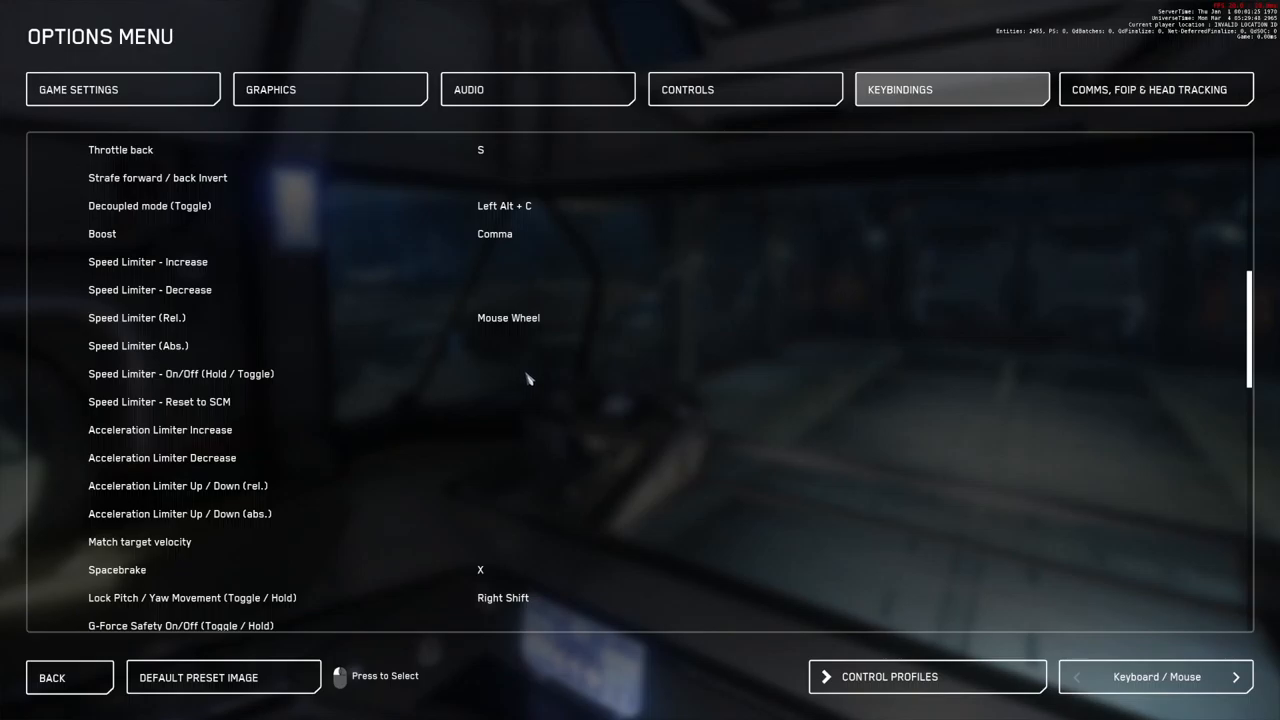
pyautogui.moveTo(540, 376)
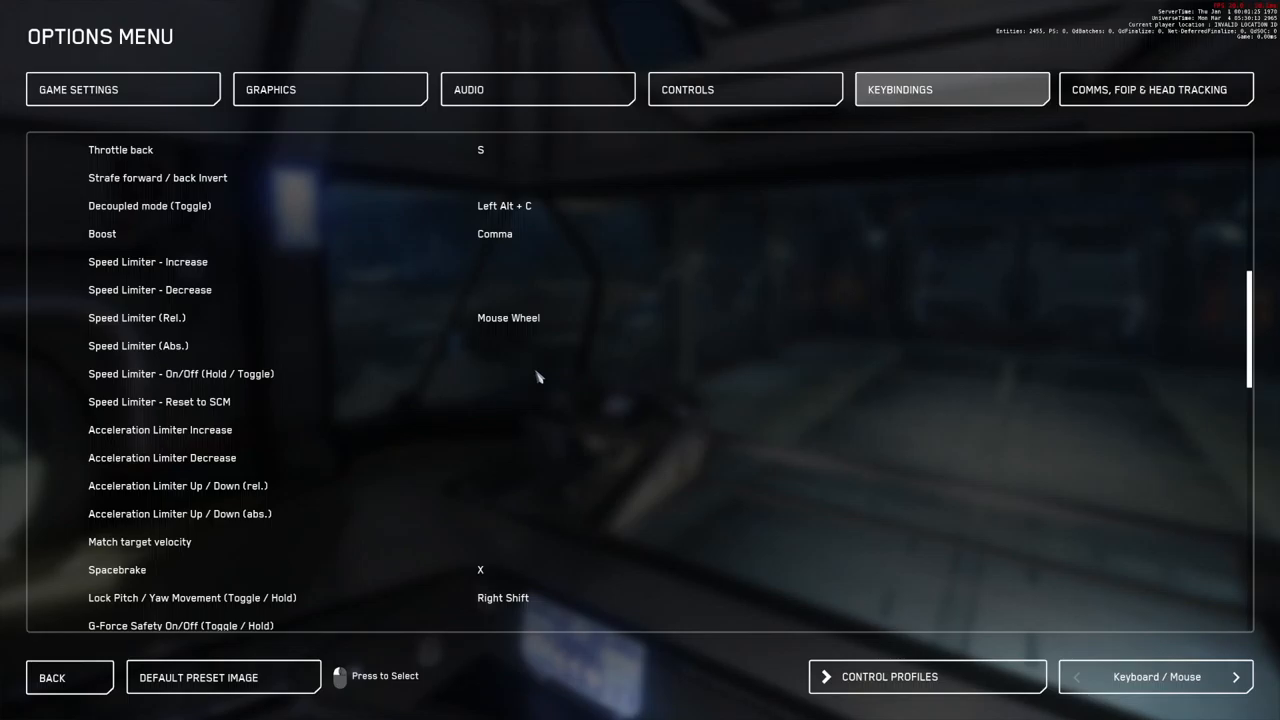